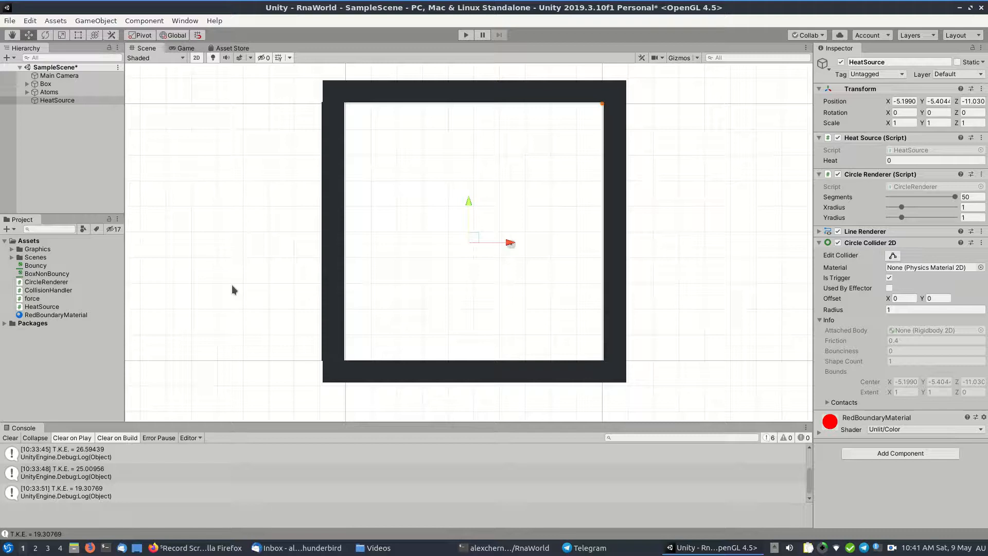
mouse_move(247, 253)
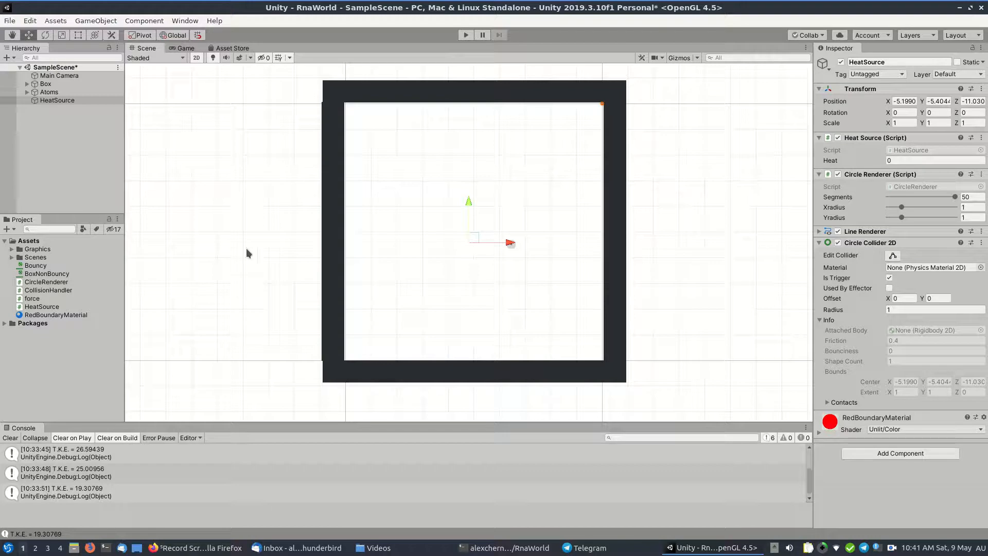
mouse_move(536, 388)
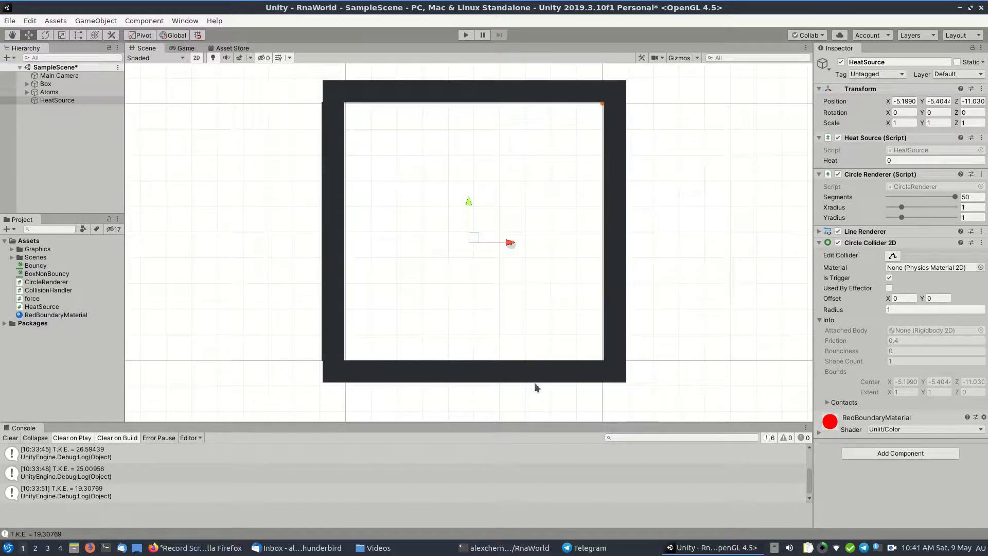
mouse_move(358, 96)
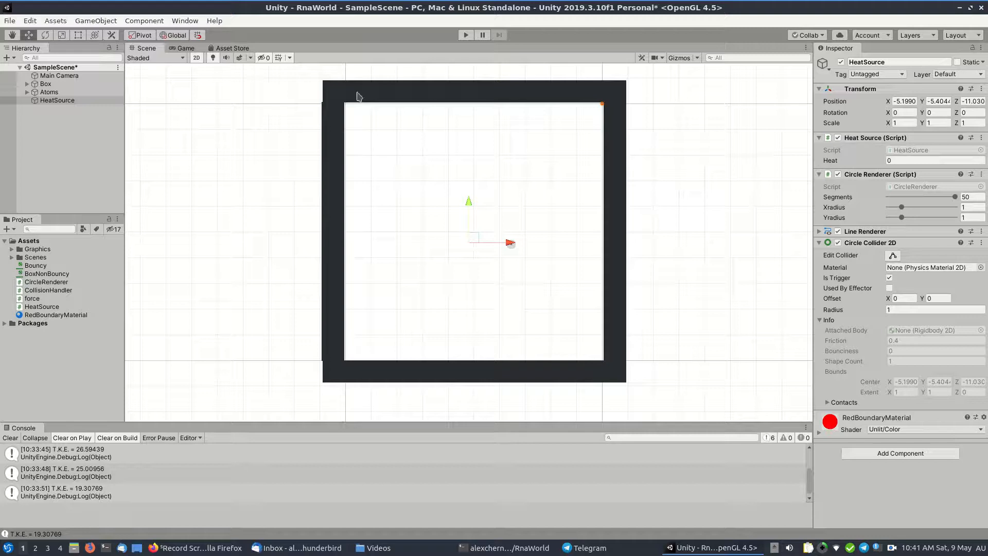
mouse_move(614, 143)
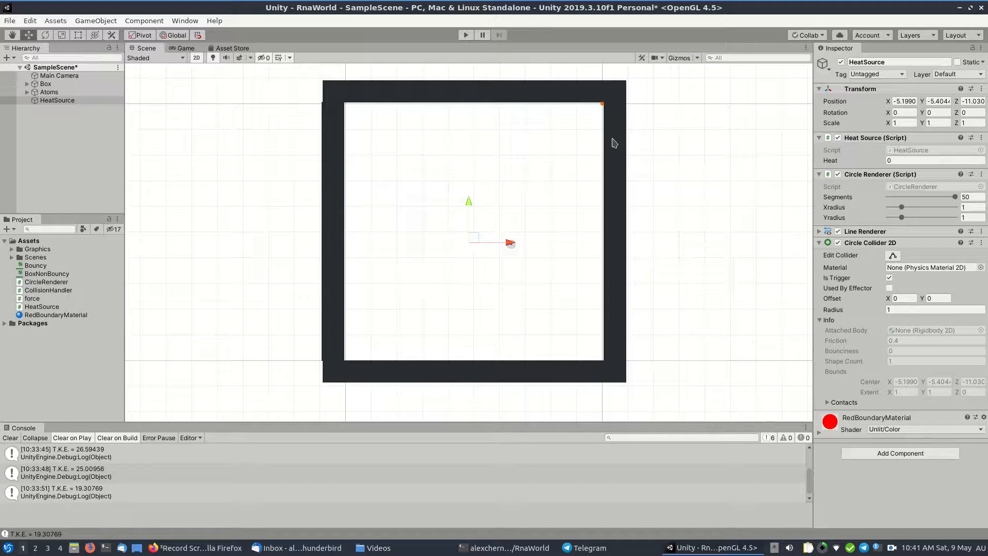
mouse_move(621, 107)
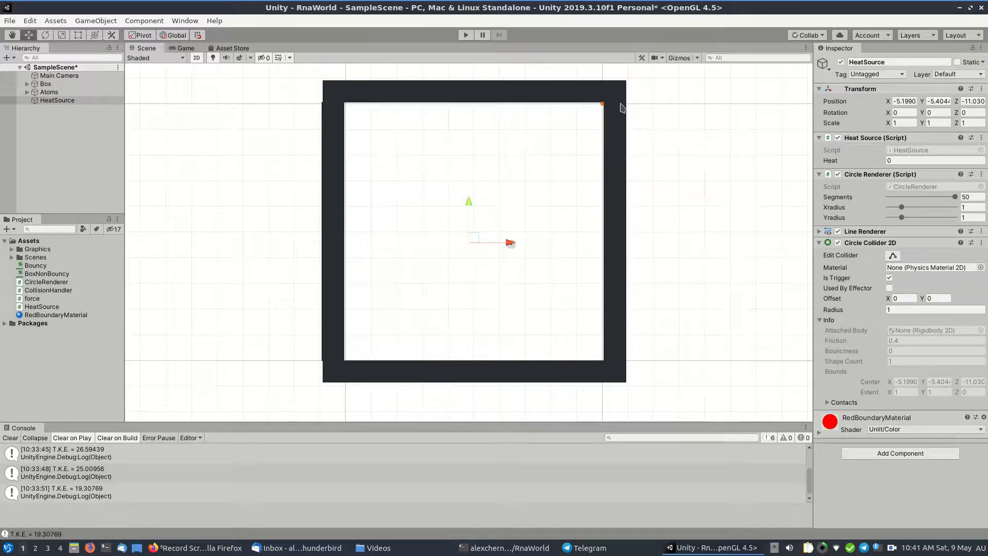
mouse_move(598, 110)
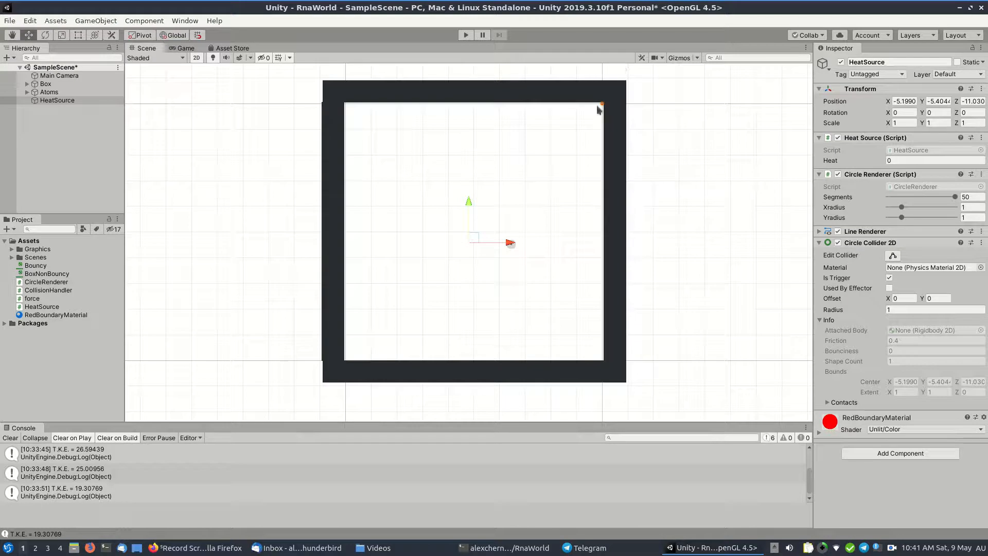
mouse_move(612, 354)
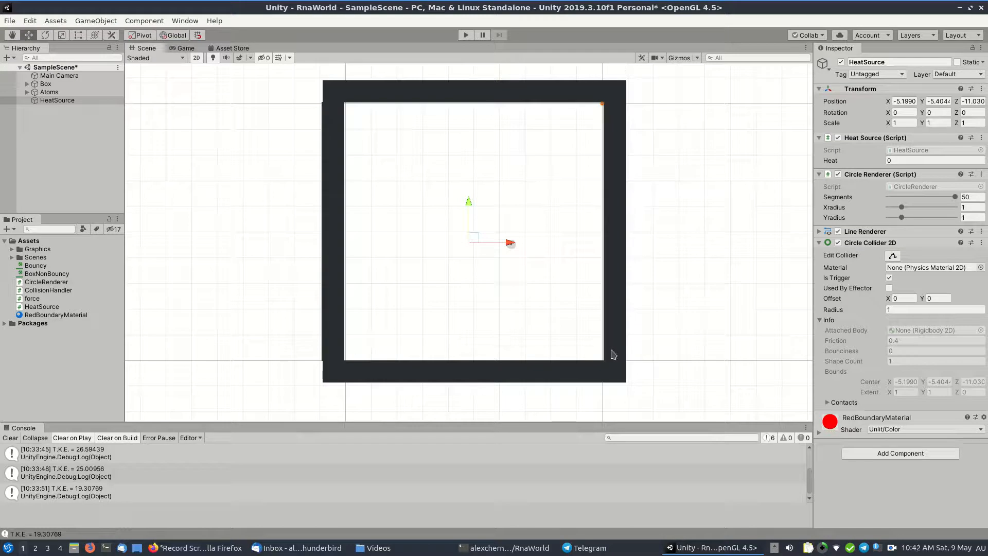
mouse_move(621, 238)
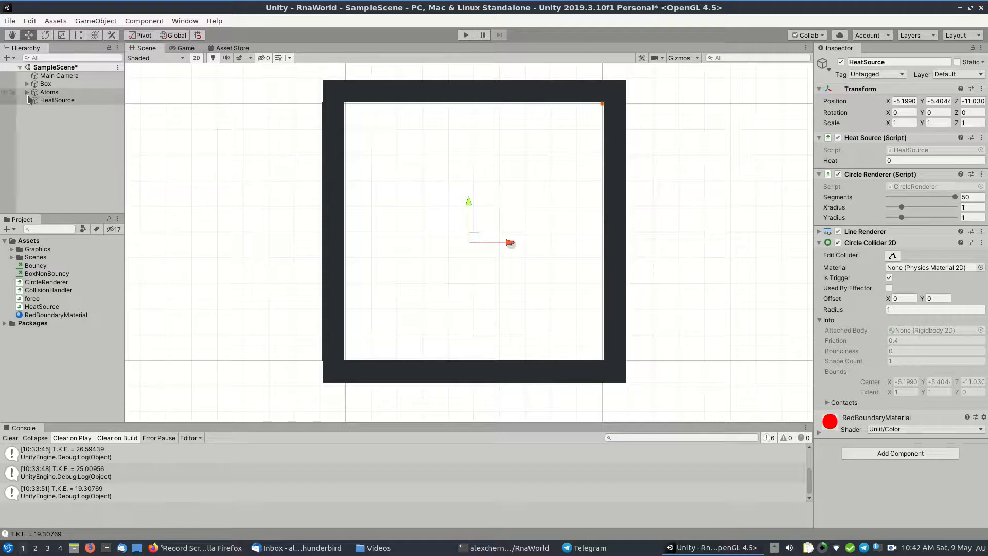
- Expand Atoms, select H-Hydrogen and review its Rigidbody 2D, Circle Collider 2D and Force (thrust 100) components
left_click(35, 92)
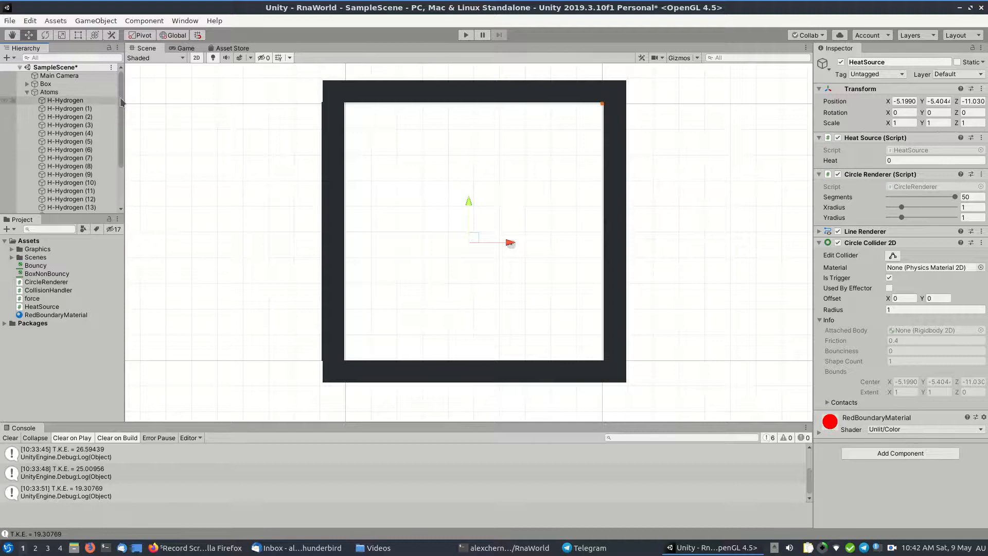
scroll("down", 3)
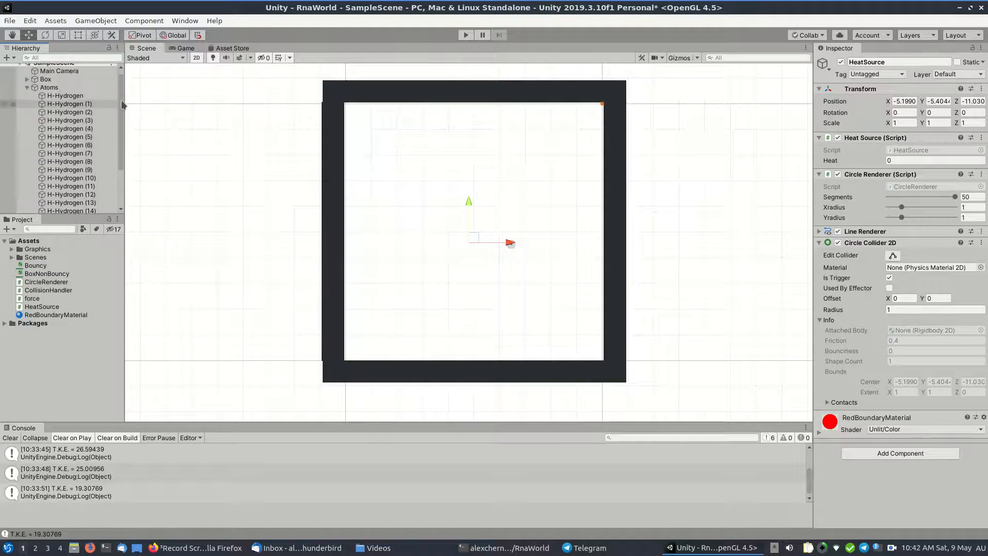
scroll("down", 3)
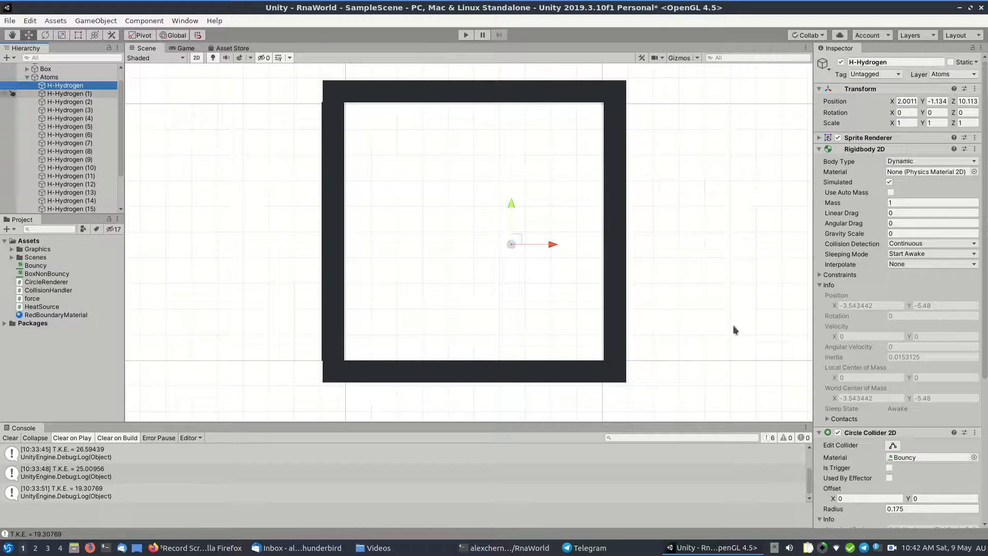
scroll("down", 3)
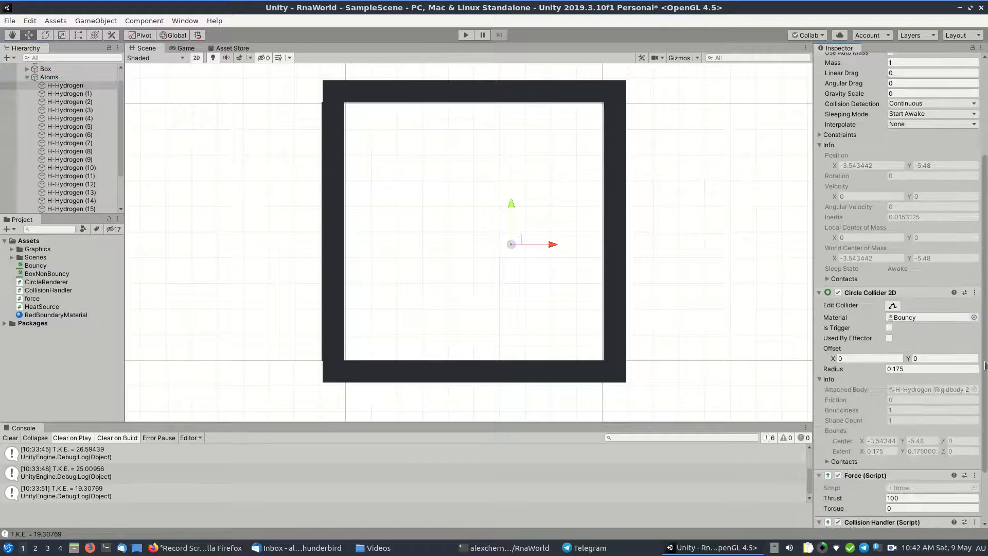
scroll("down", 3)
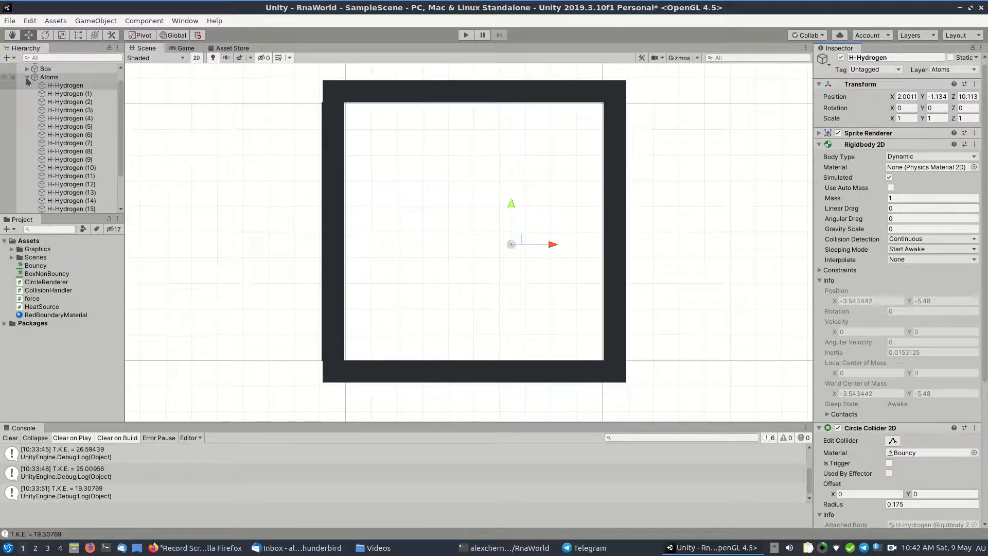
- Collapse the Atoms foldout and select HeatSource to show its Inspector settings
left_click(27, 77)
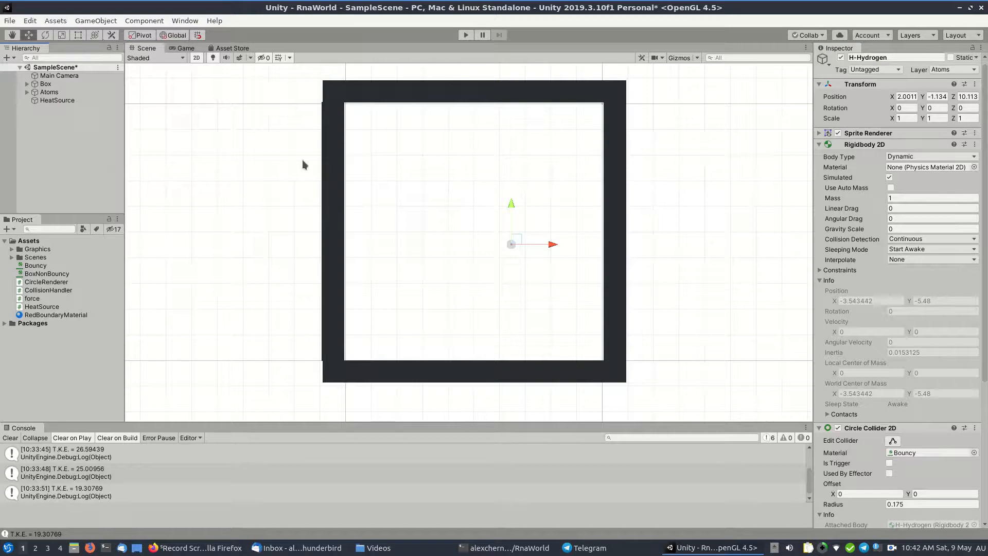
left_click(57, 100)
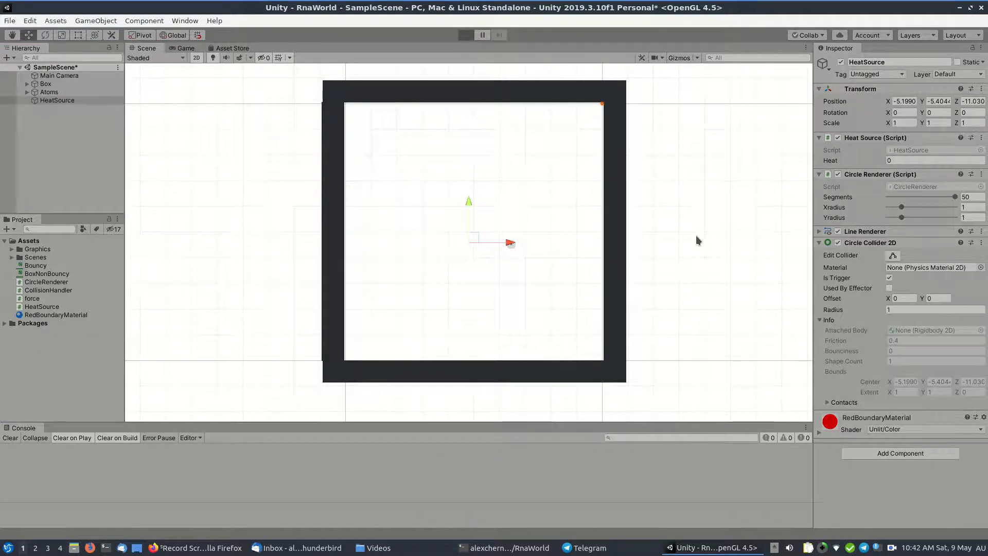
- Enter Play mode so the hydrogen atoms bounce around the heat-source circle
left_click(465, 35)
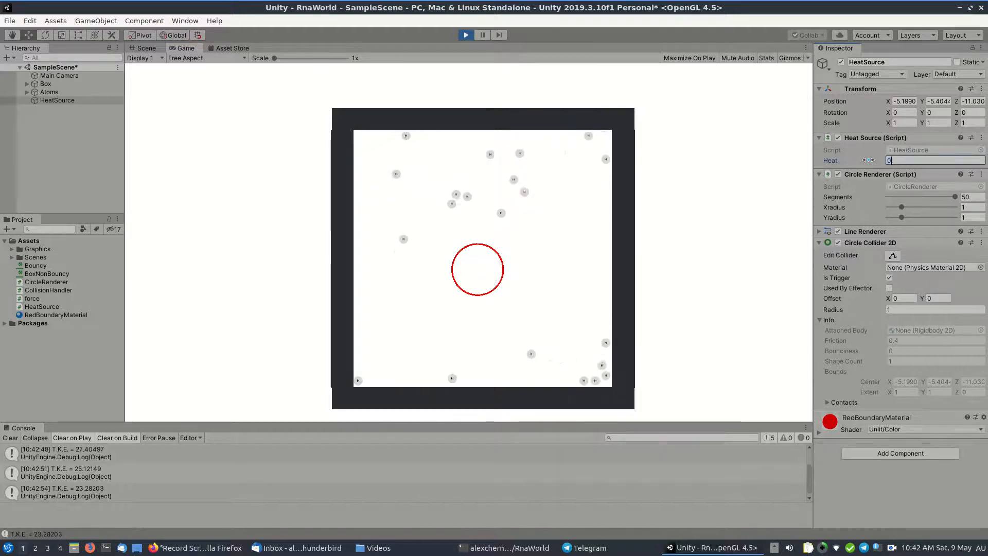
- Try Heat values 0.1 and 0.0 on the Heat Source script, settling on 0.05
type("0.1")
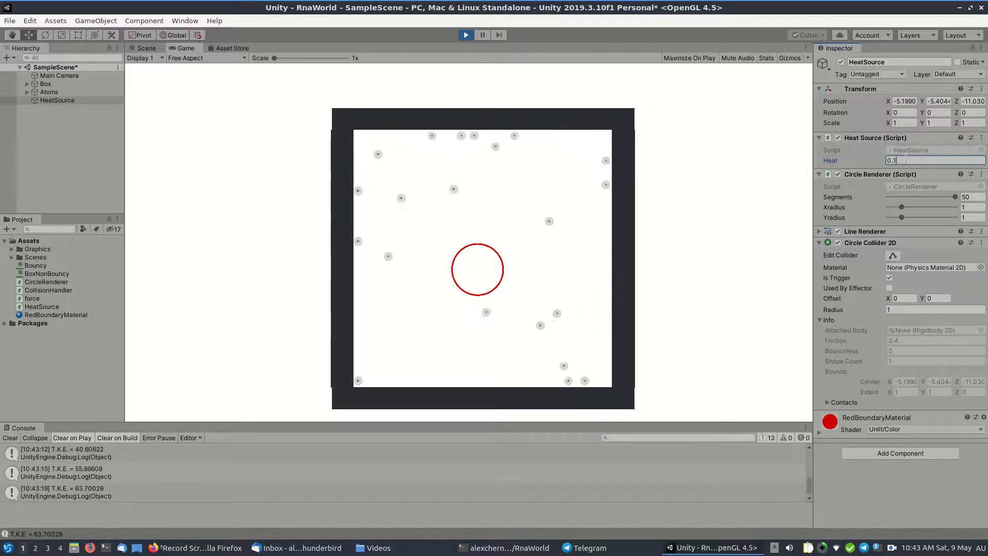
type("0.0")
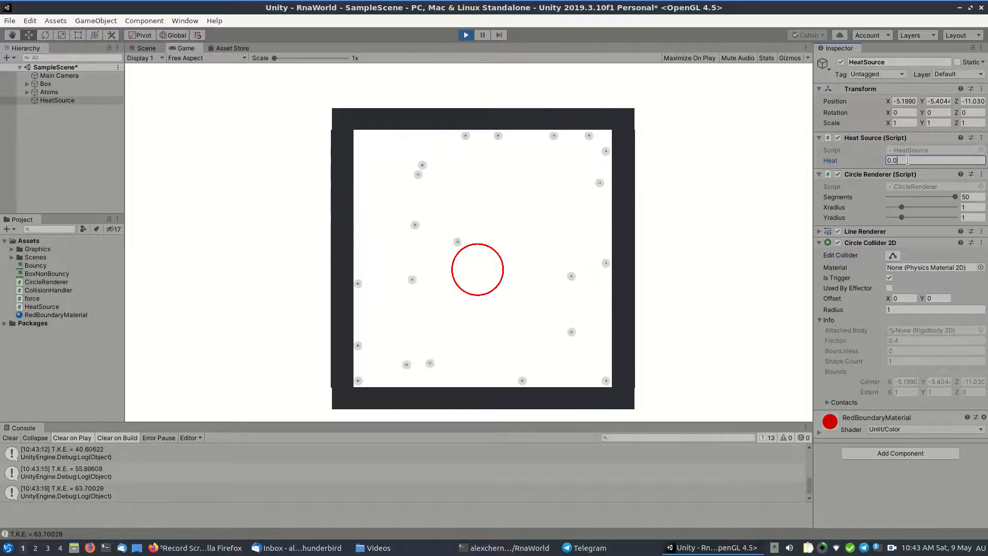
type("0.05")
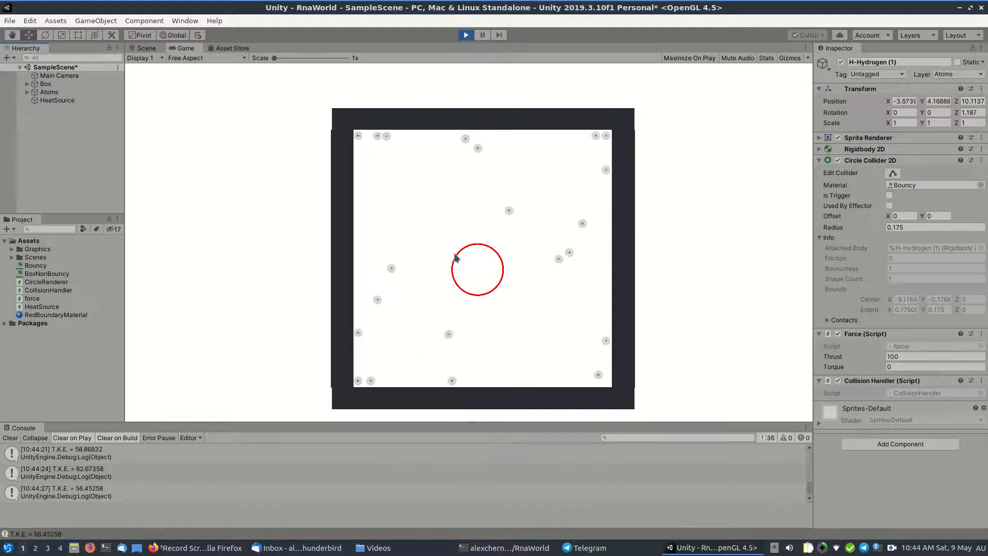
mouse_move(791, 173)
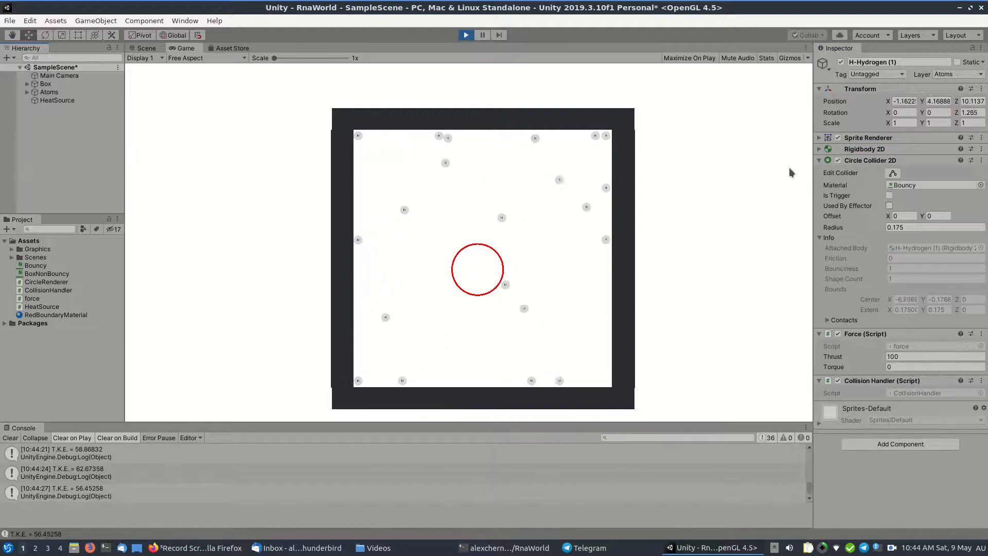
left_click(55, 100)
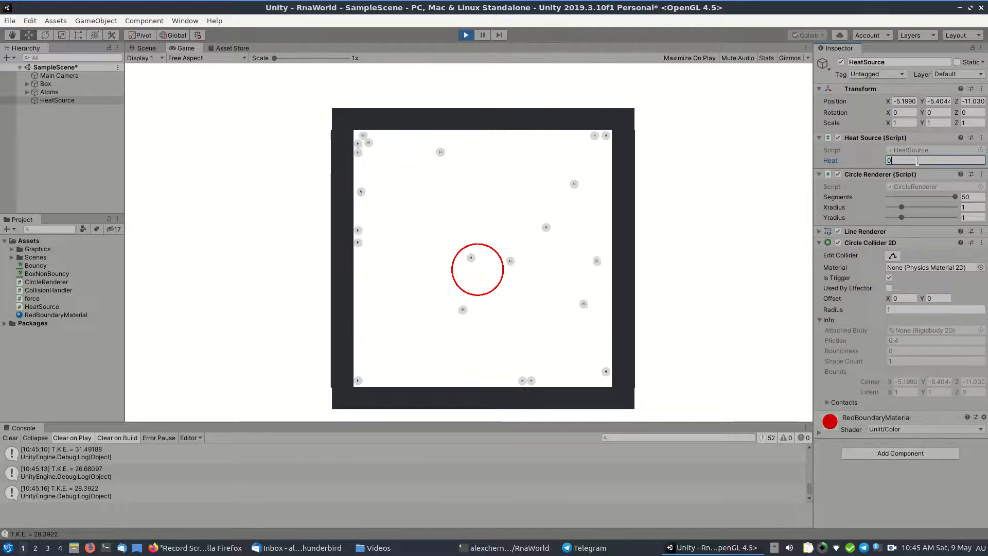
- Lower the Heat Source's Heat to 0.01 while the atoms keep bouncing
type("0.01")
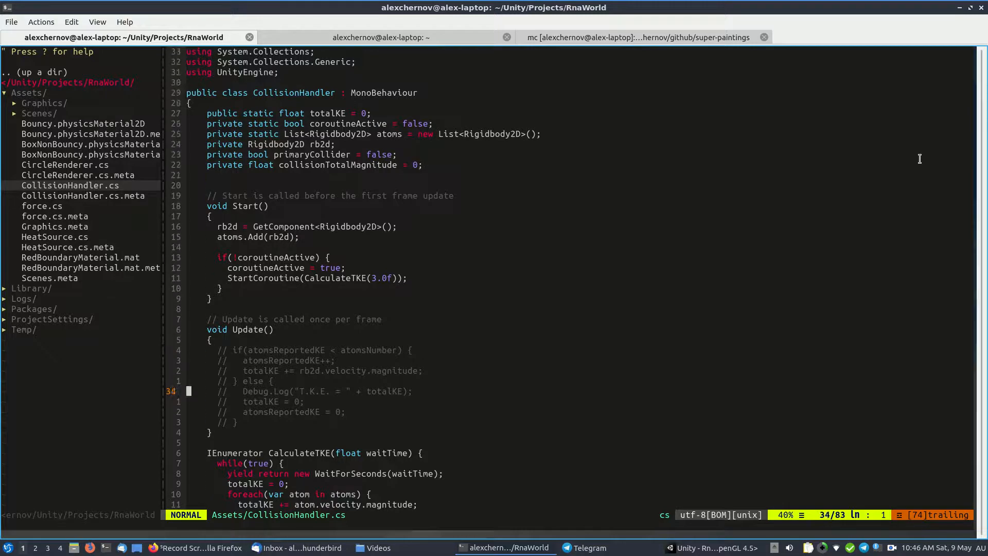
- Scroll through CalculateTKE and OnCollisionExit2D in CollisionHandler.cs, then return to Unity
scroll("down", 3)
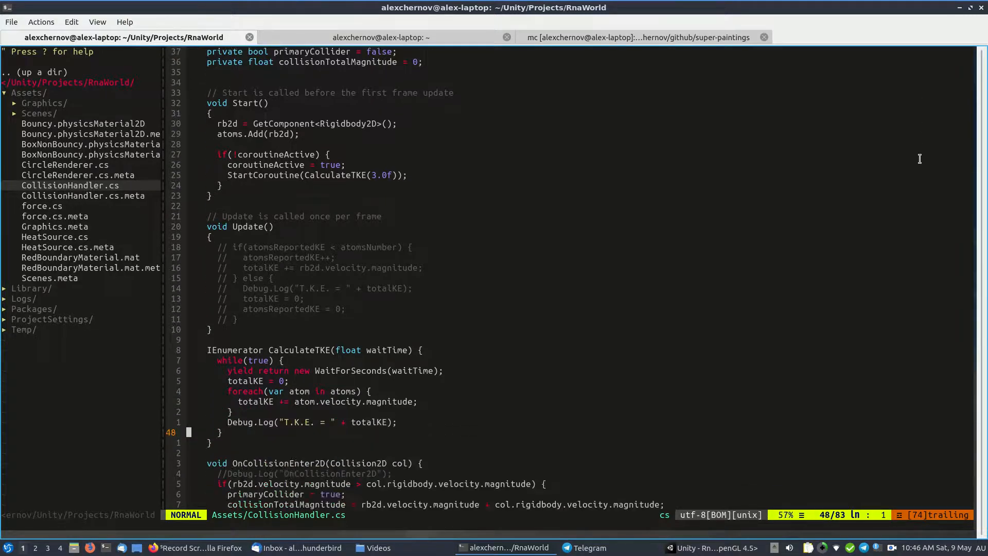
scroll("down", 3)
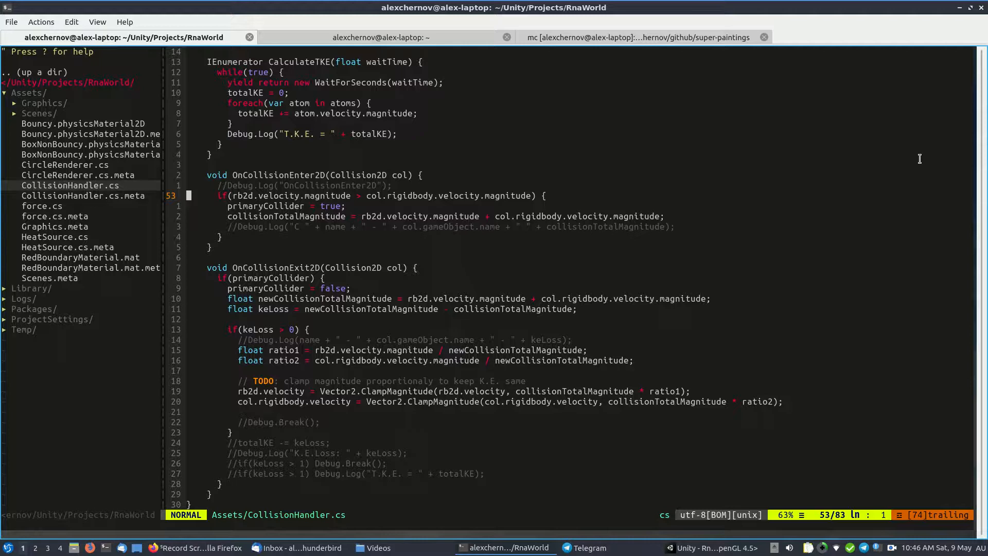
scroll("down", 3)
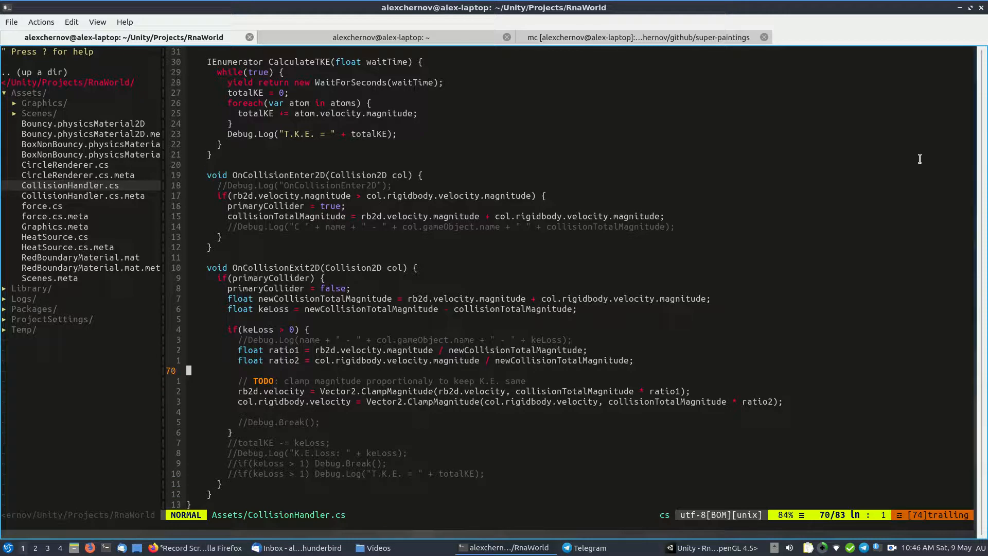
left_click(706, 546)
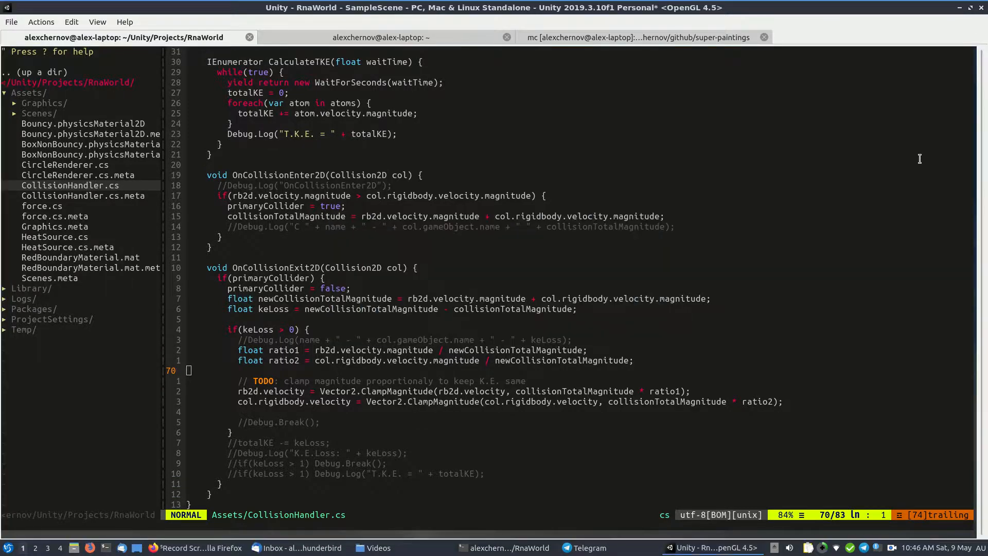
- Focus the running Unity editor and raise the Heat Source's Heat to 10
left_click(708, 547)
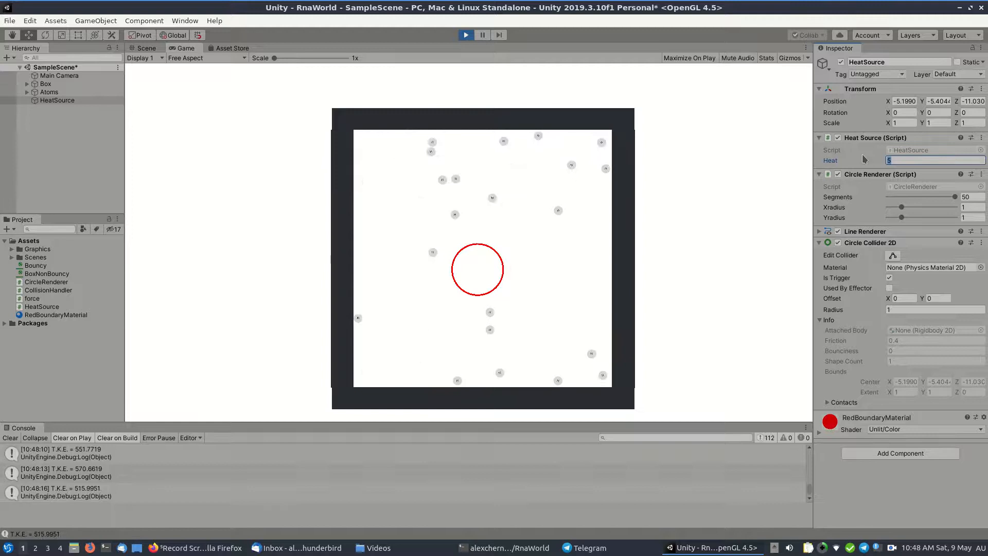
type("10")
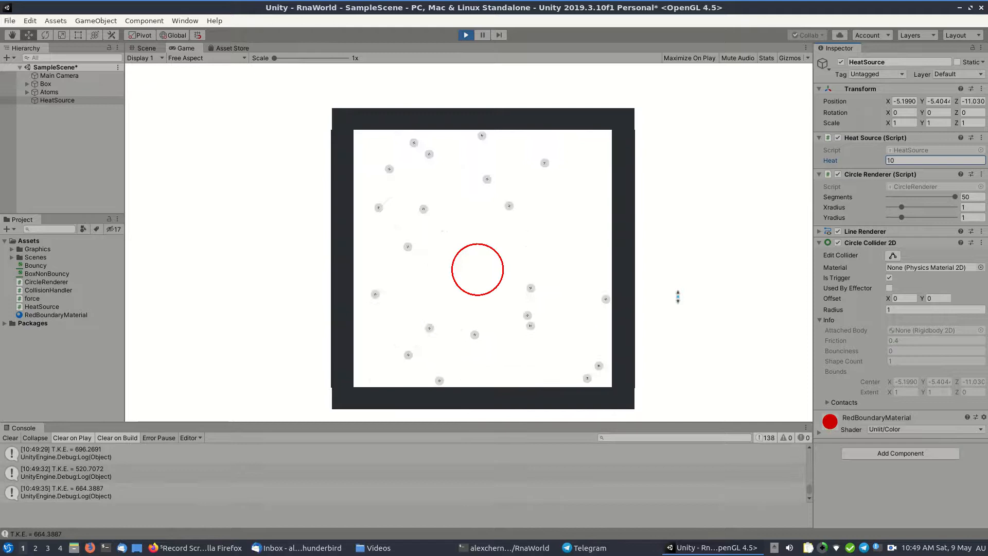
- Stop the simulation after kinetic energy climbs past 600 with Heat at 10
left_click(145, 49)
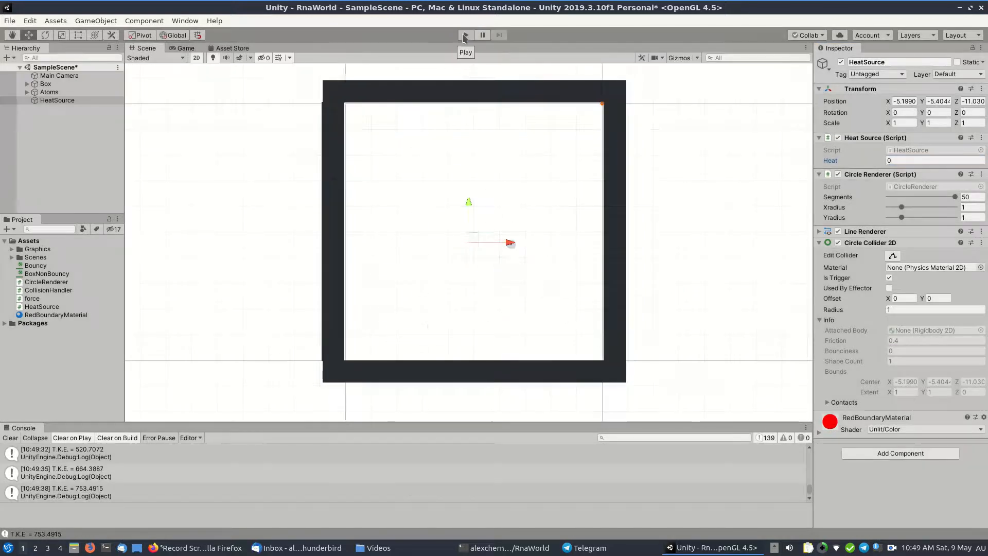
- Re-enter Play mode to run the simulation again with Heat at 10
left_click(465, 35)
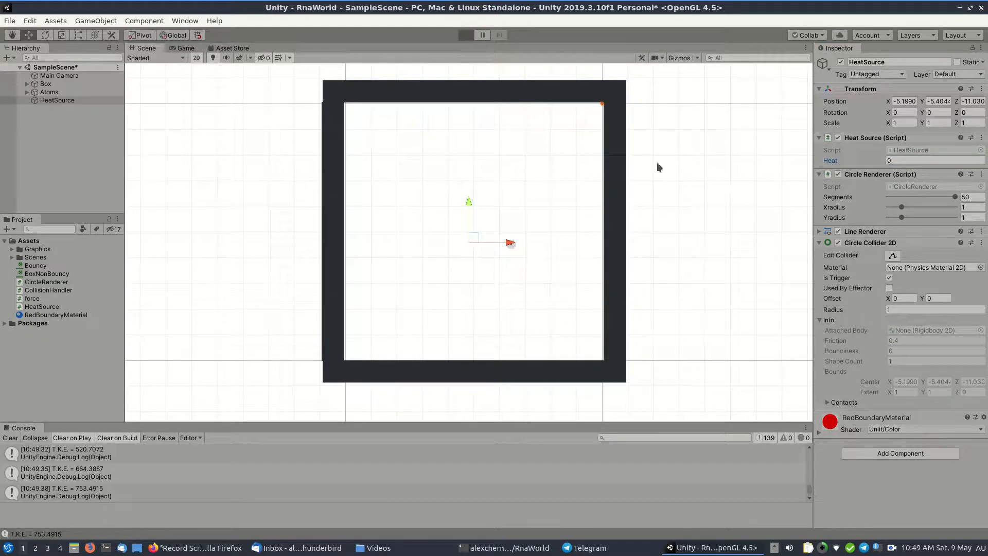
left_click(466, 35)
type("10")
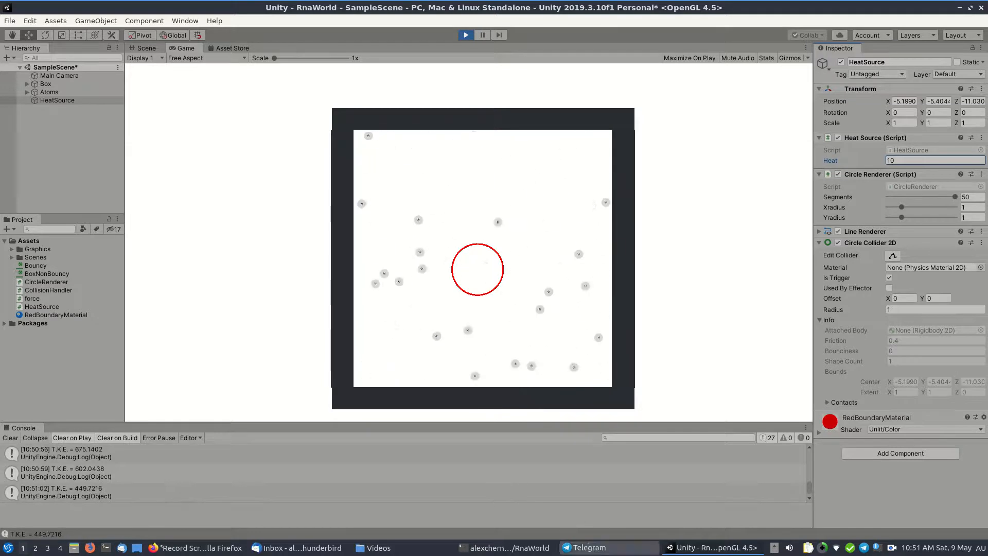
- Switch to the terminal and focus the Vim editor showing the script
left_click(504, 546)
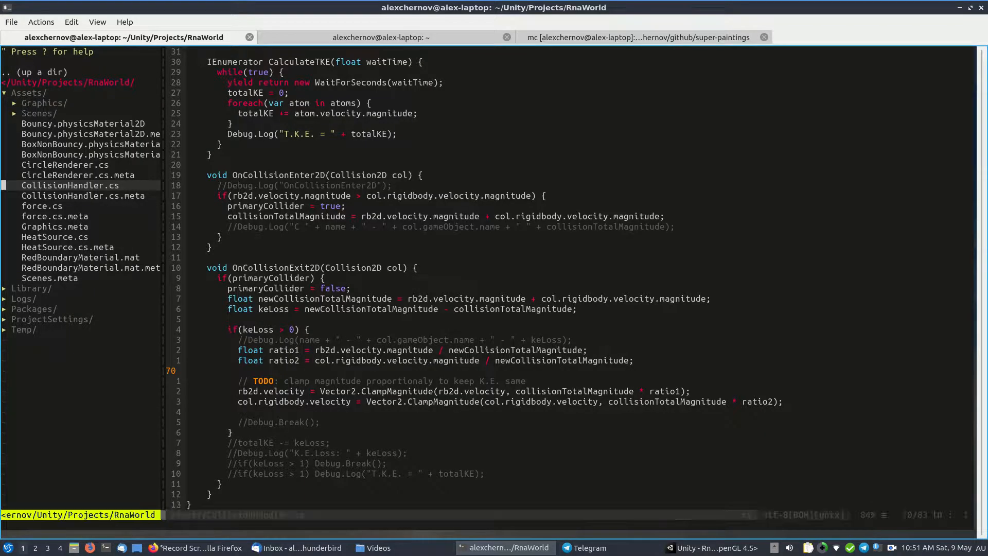
left_click(55, 236)
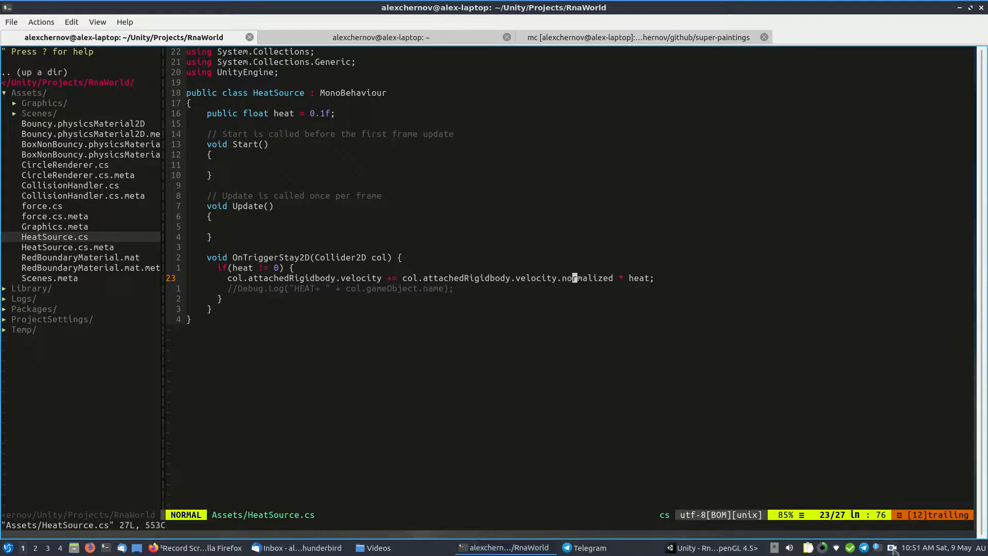
left_click(894, 547)
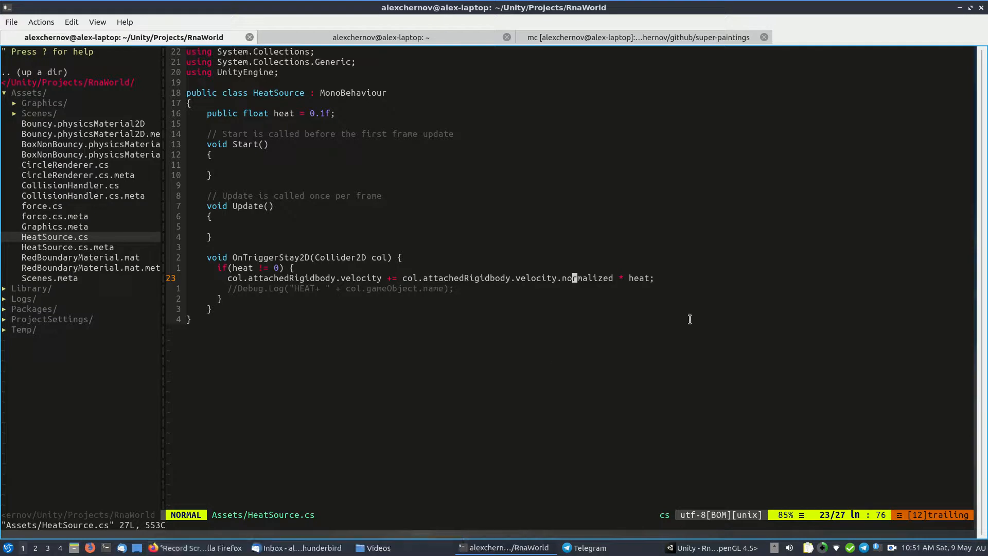
left_click(199, 546)
type("unit")
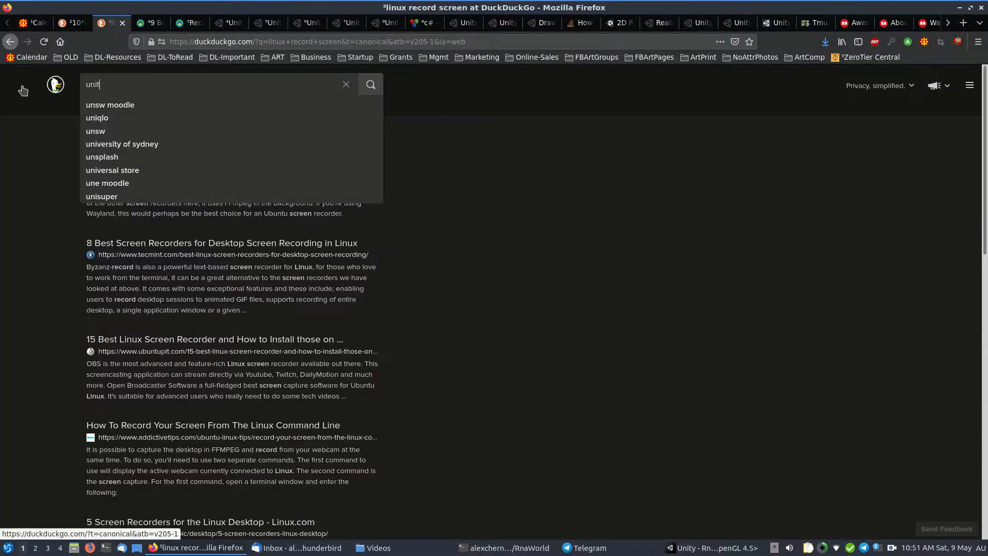
- Search 'unity time' and go to Unity's Scripting API page for the Time class
left_click(371, 83)
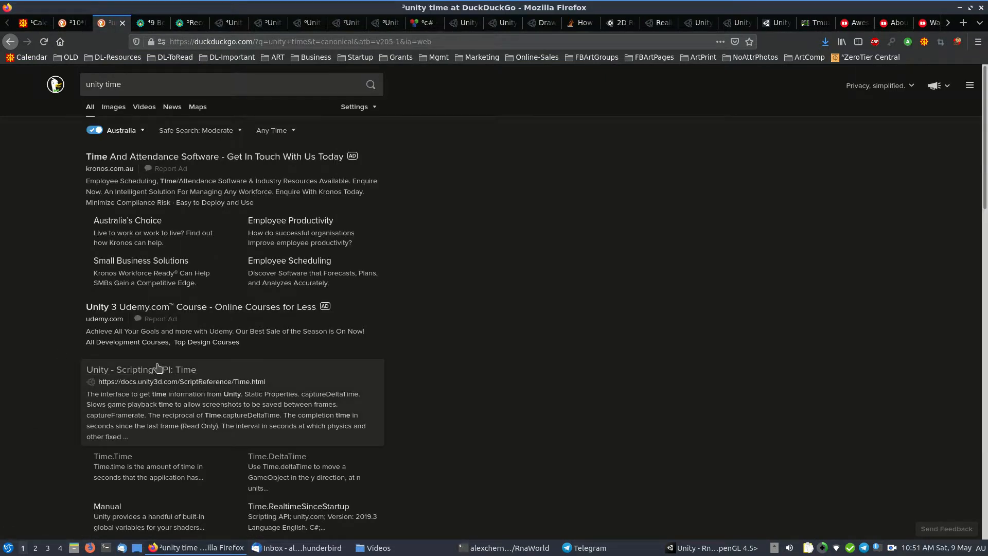
left_click(140, 369)
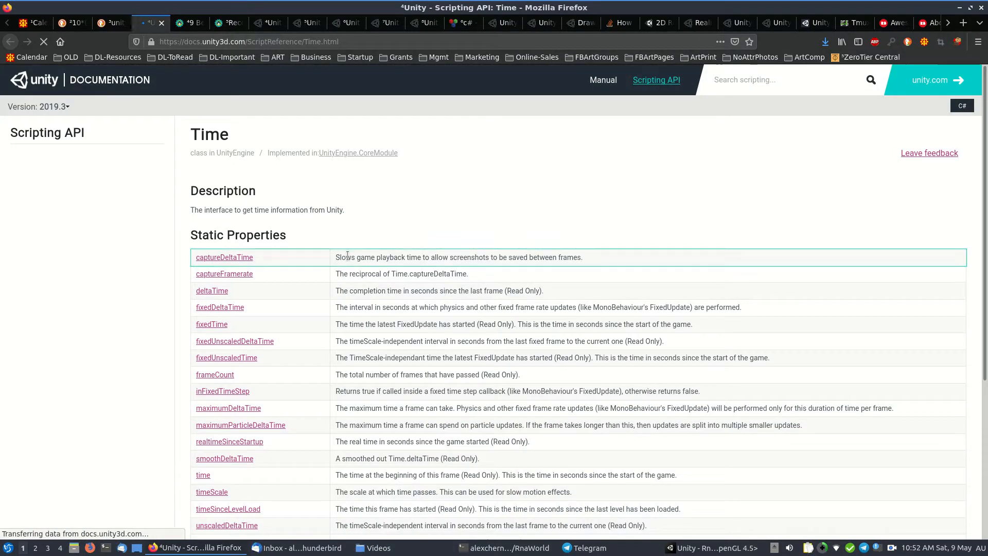
mouse_move(223, 257)
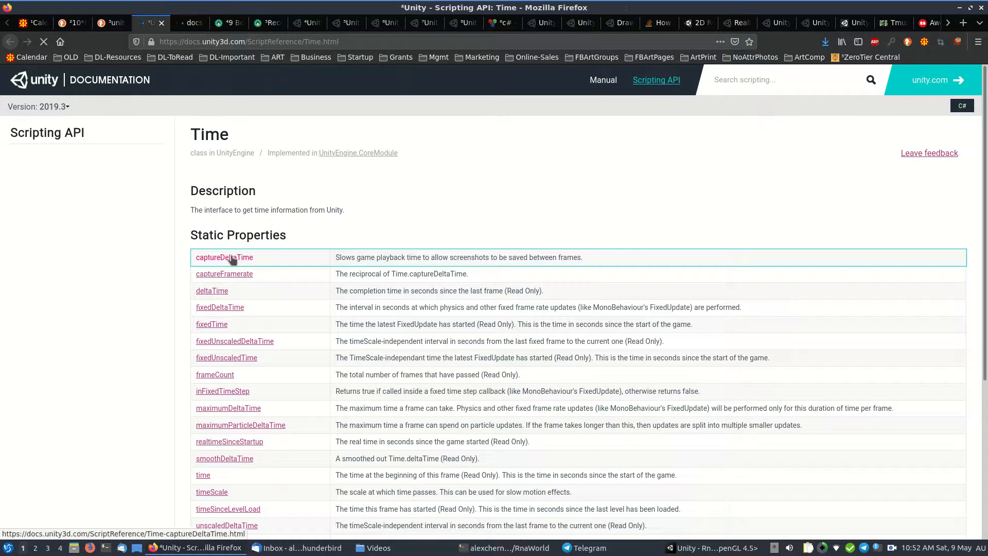
- Read the Time.deltaTime page's timer example, then return to HeatSource.cs in Vim
left_click(212, 290)
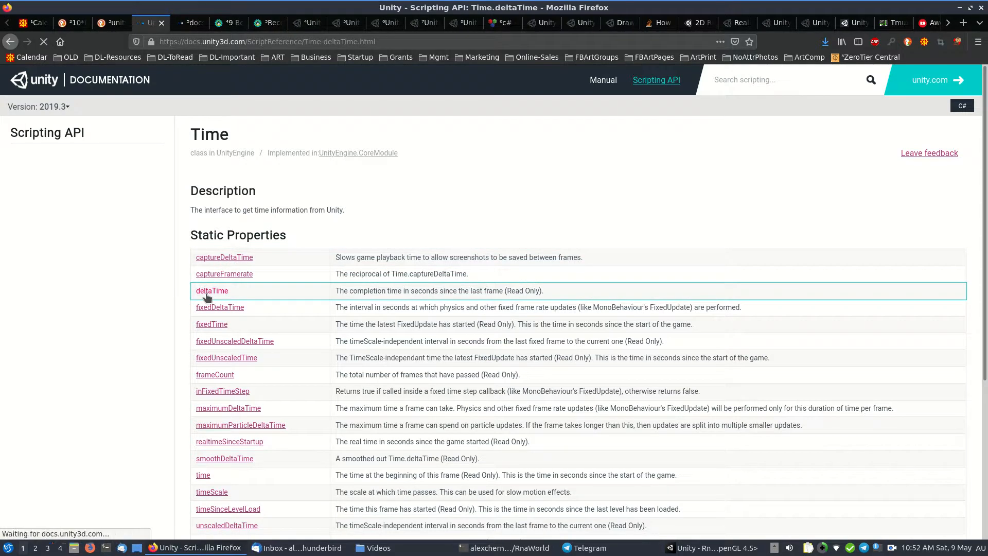
left_click(212, 291)
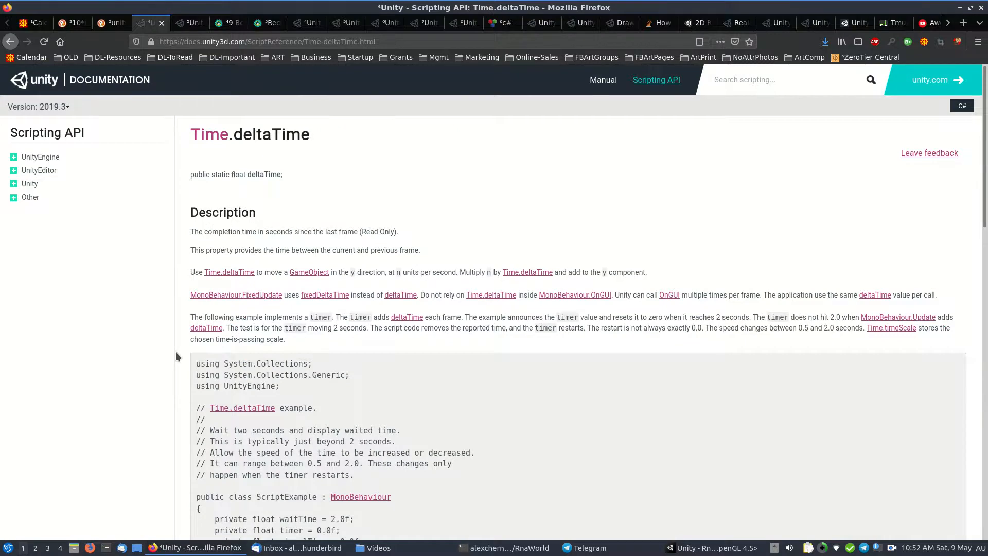
scroll("down", 3)
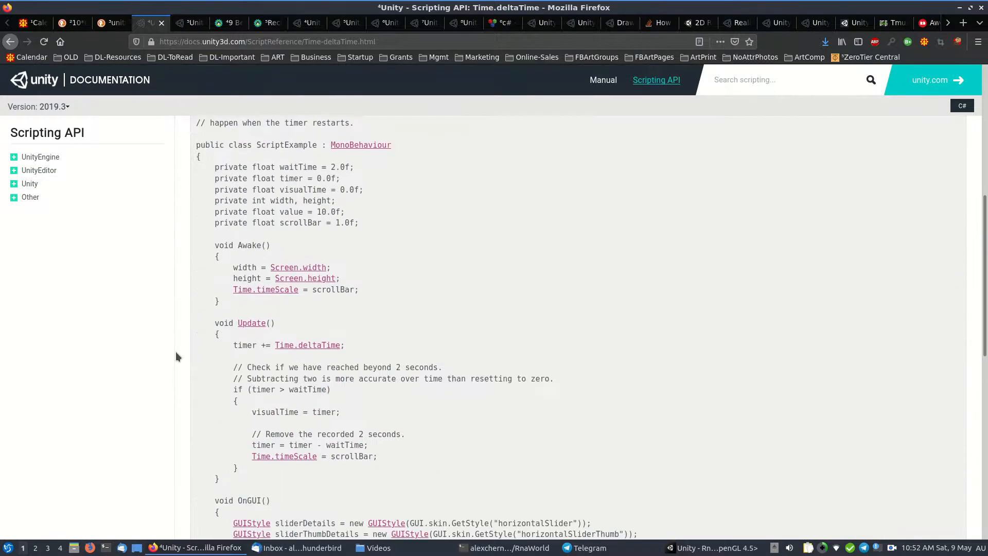
mouse_move(240, 104)
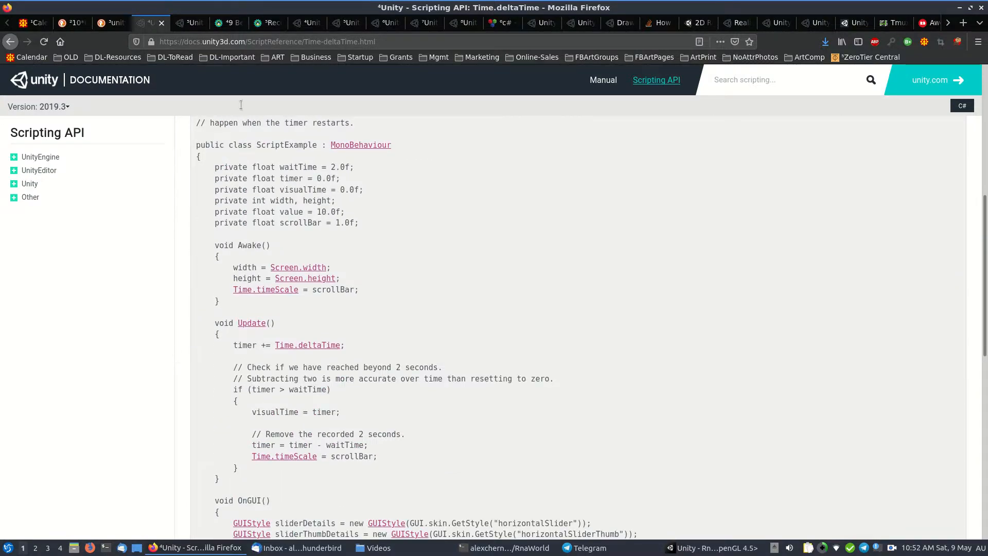
scroll("up", 3)
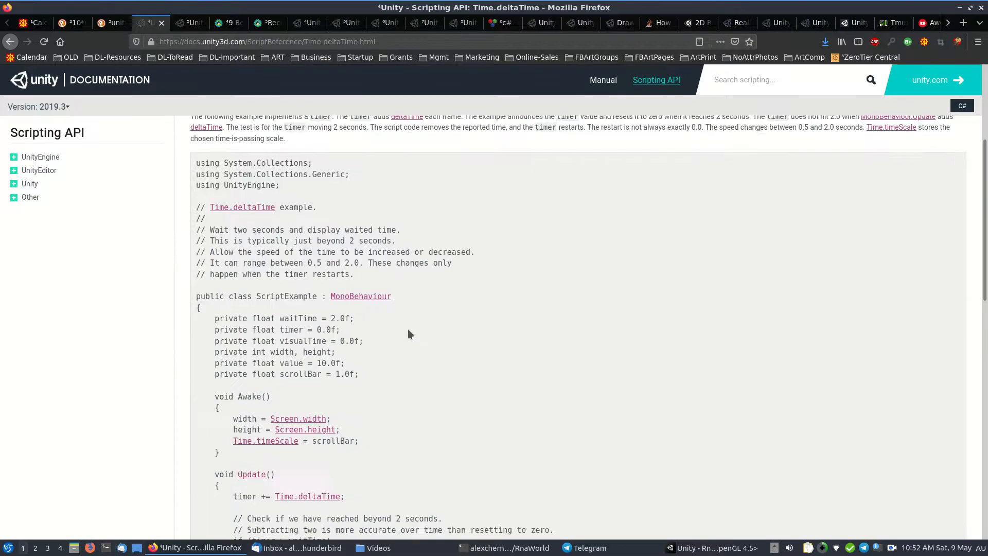
scroll("down", 3)
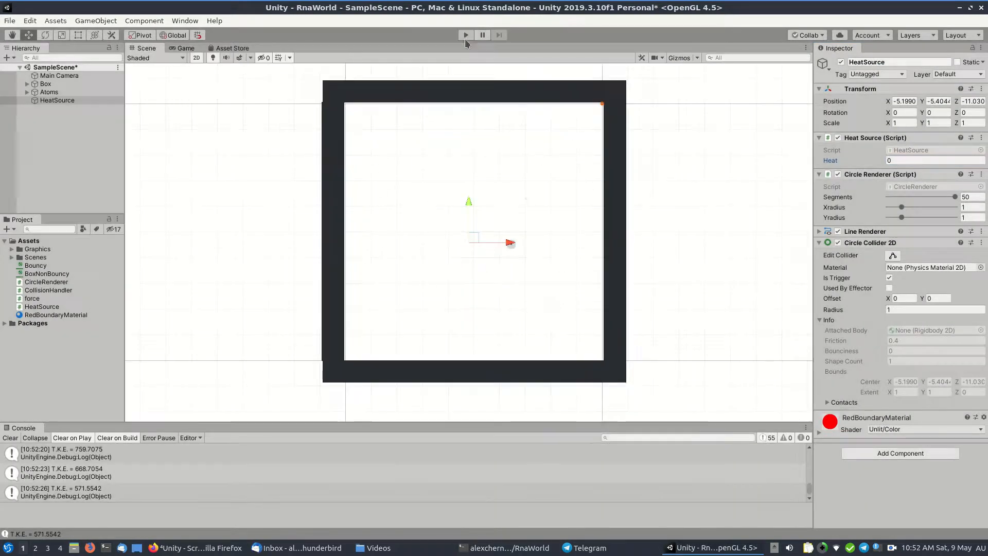
left_click(505, 547)
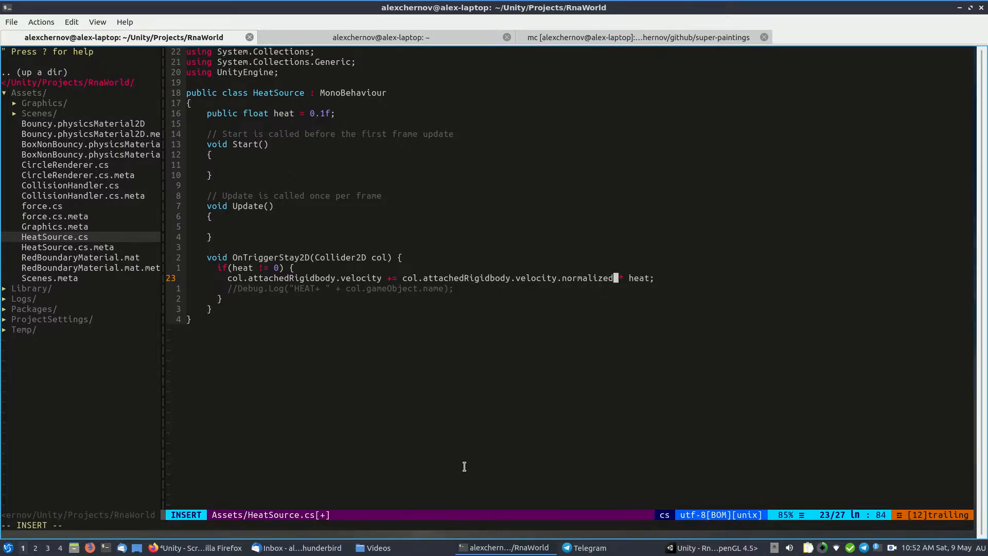
- Append ' * Time.deltaTime' to the OnTriggerStay2D velocity line, checking the docs, and save HeatSource.cs
key("Escape")
type(" * Ti")
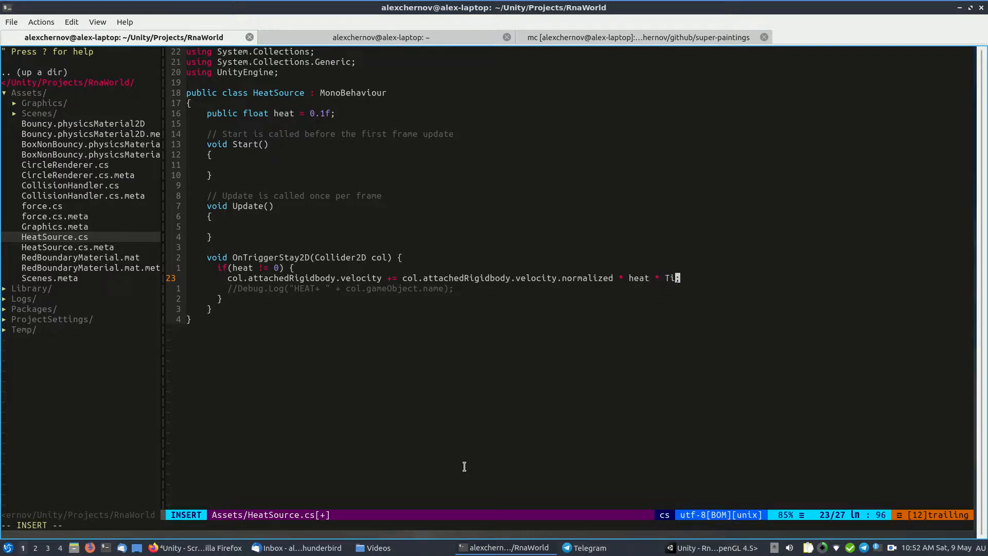
type("me.D")
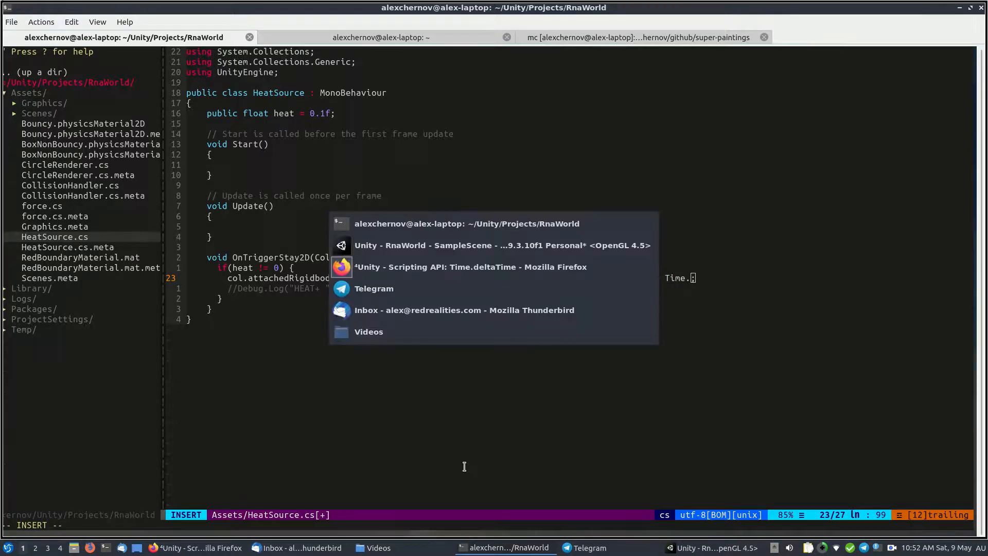
left_click(471, 267)
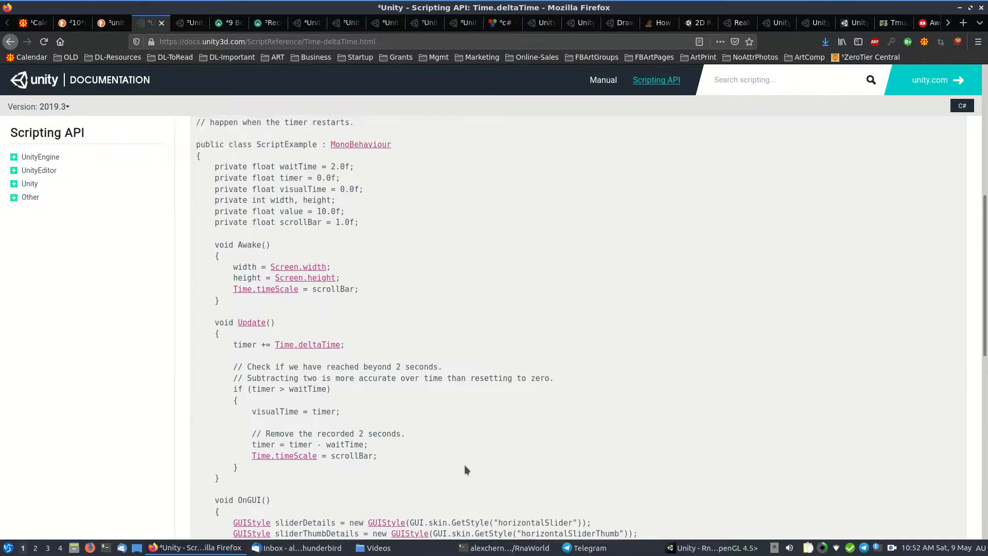
scroll("up", 3)
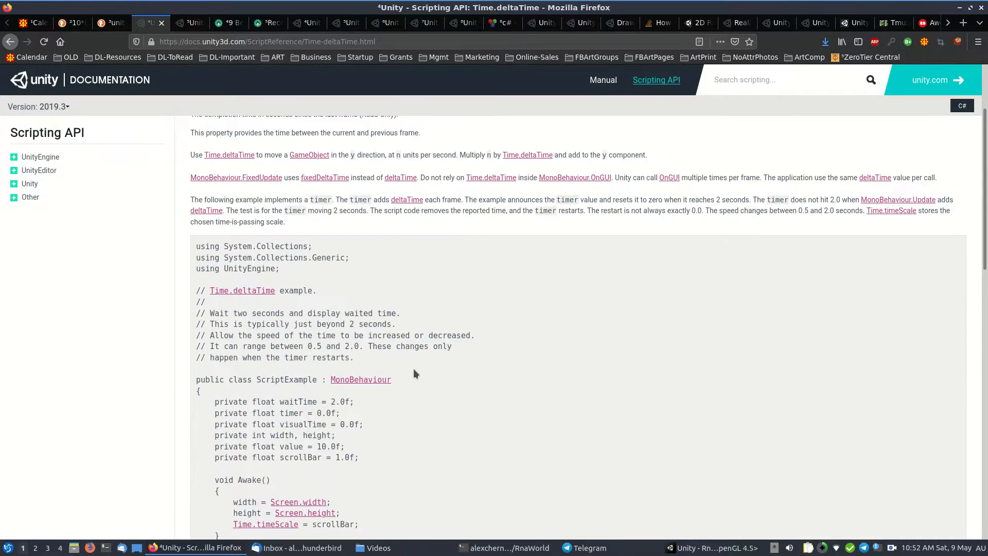
left_click(504, 546)
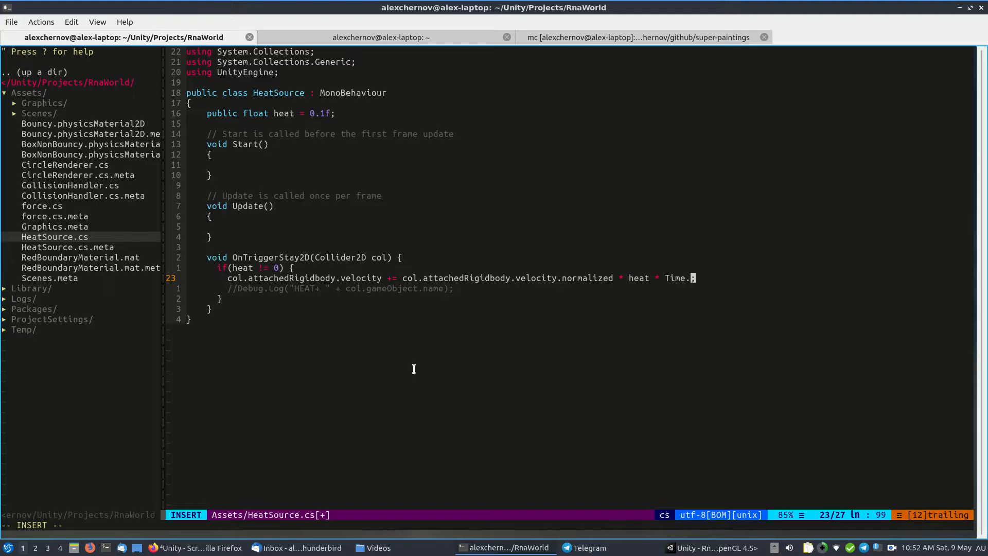
type("deltaTime")
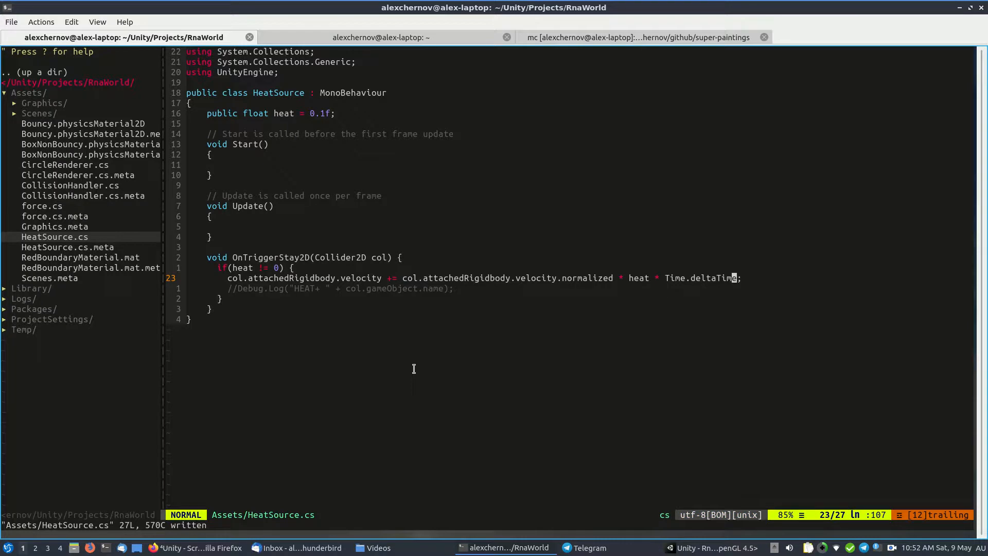
left_click(713, 547)
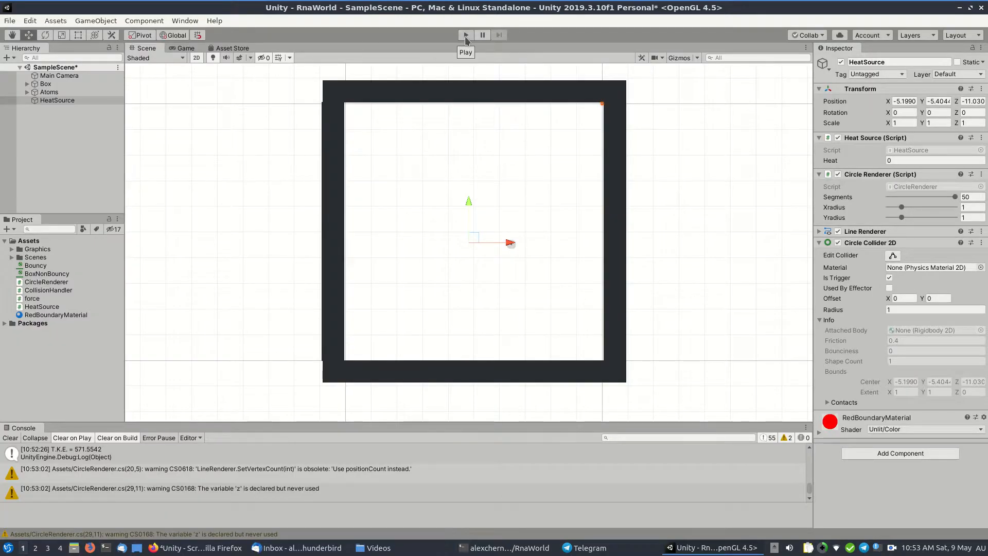
- Play the deltaTime-scaled simulation and focus the Heat Source's Heat field (value 1)
left_click(465, 35)
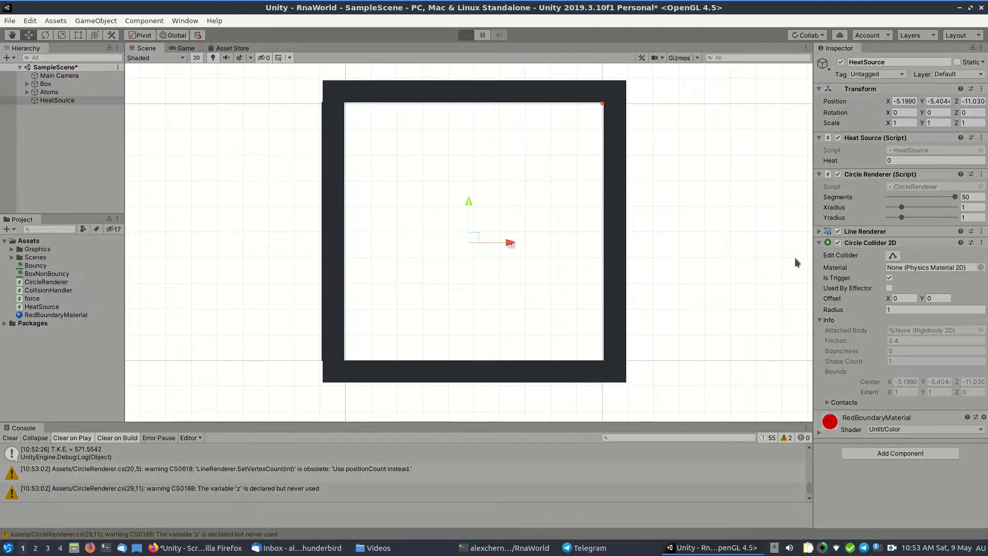
left_click(465, 35)
type("1")
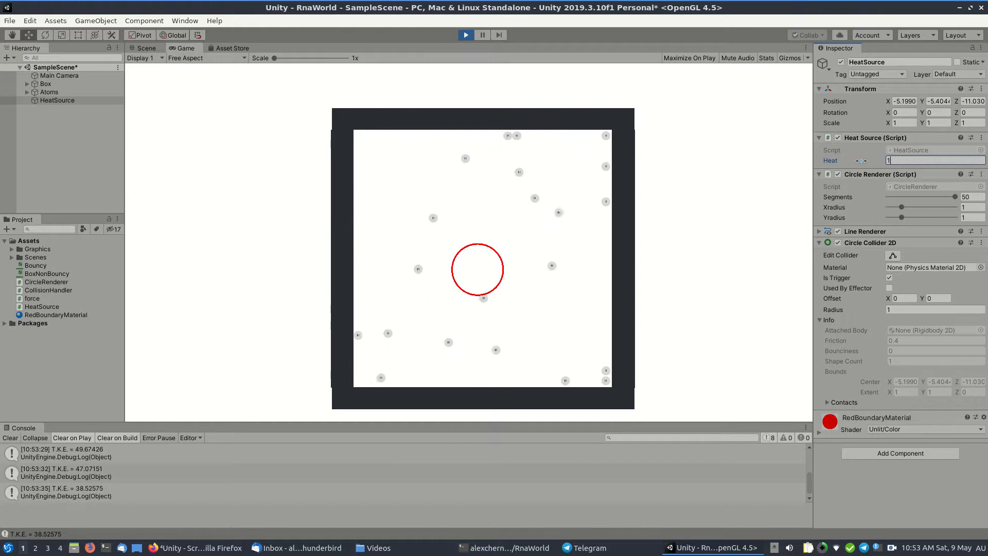
- Enter Heat values during play, ending at 30, as kinetic energy climbs toward 290
type("0")
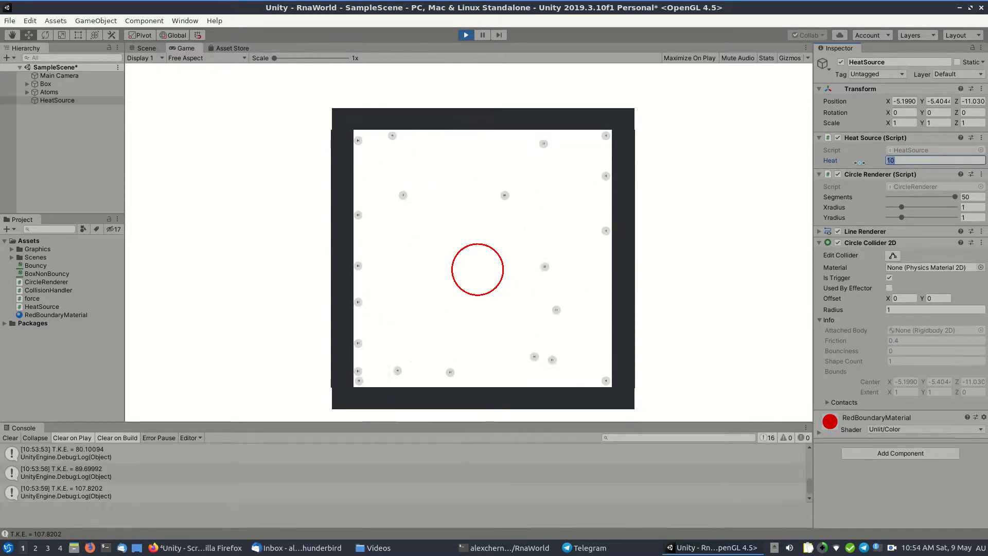
type("30")
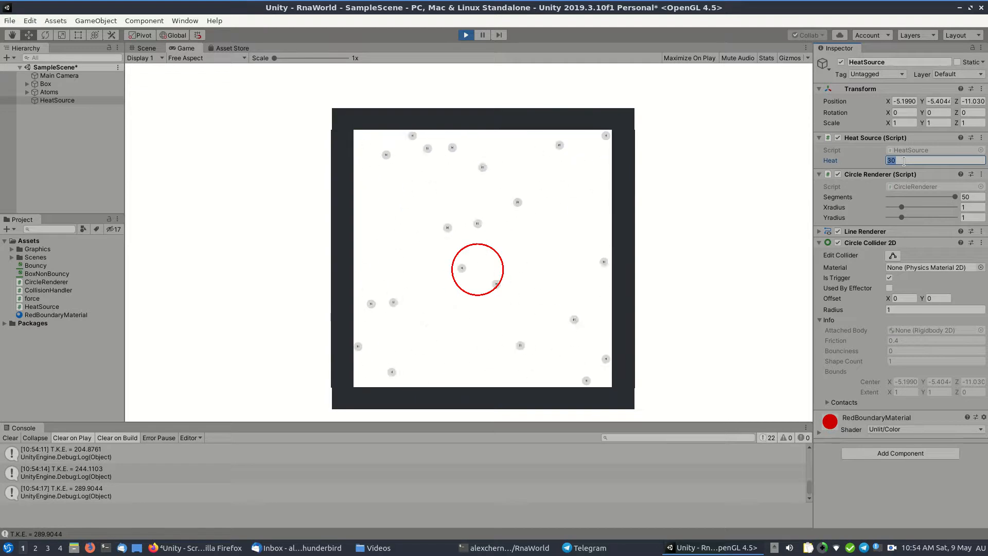
- Raise the Heat value further while playing so kinetic energy reaches about 430
type("50")
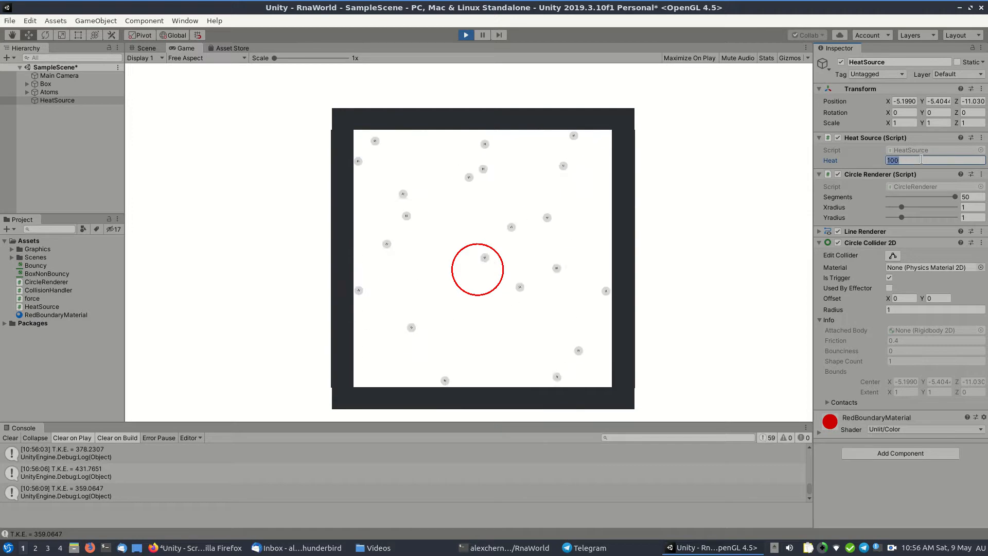
- Set Heat to 1000, then replace it with 2000, pushing kinetic energy to about 850
type("1000")
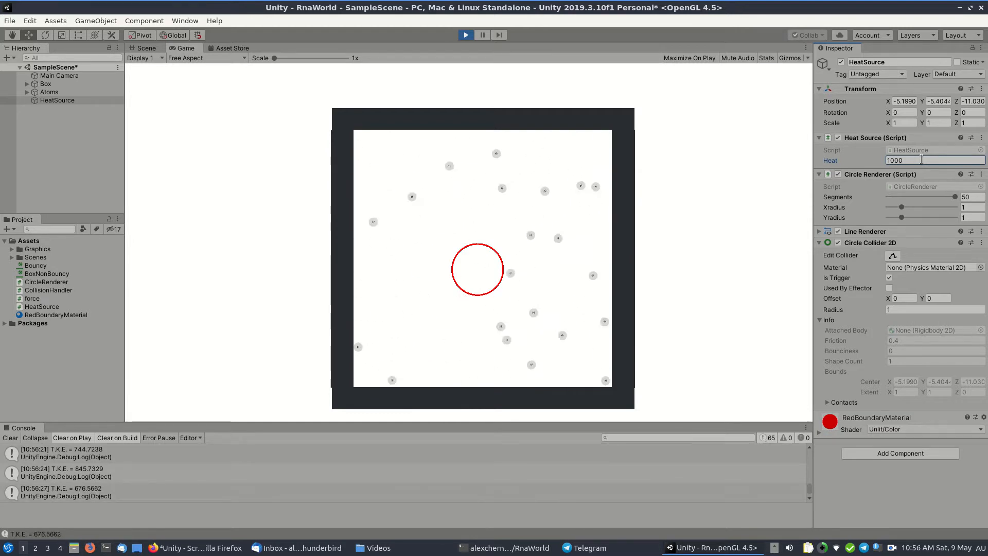
triple_click(914, 161)
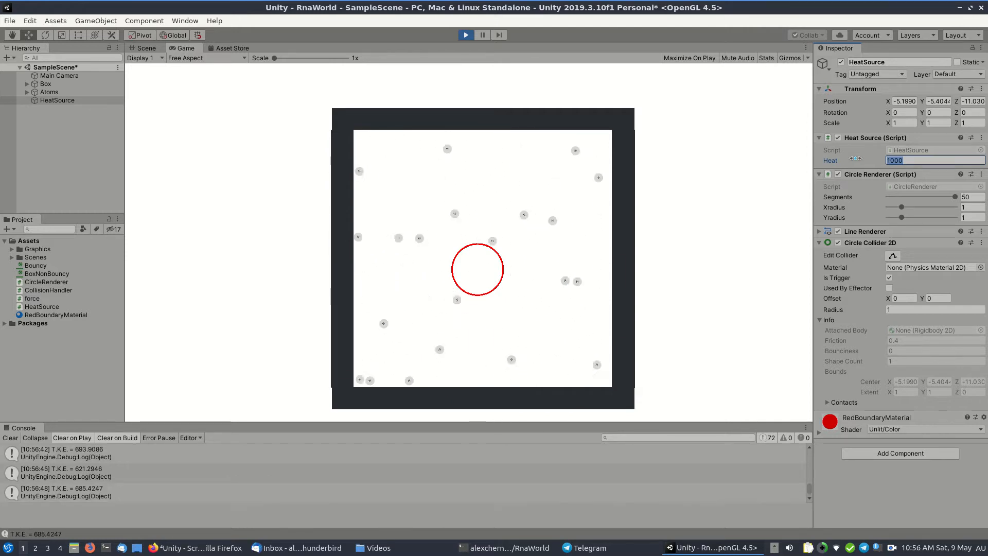
type("200")
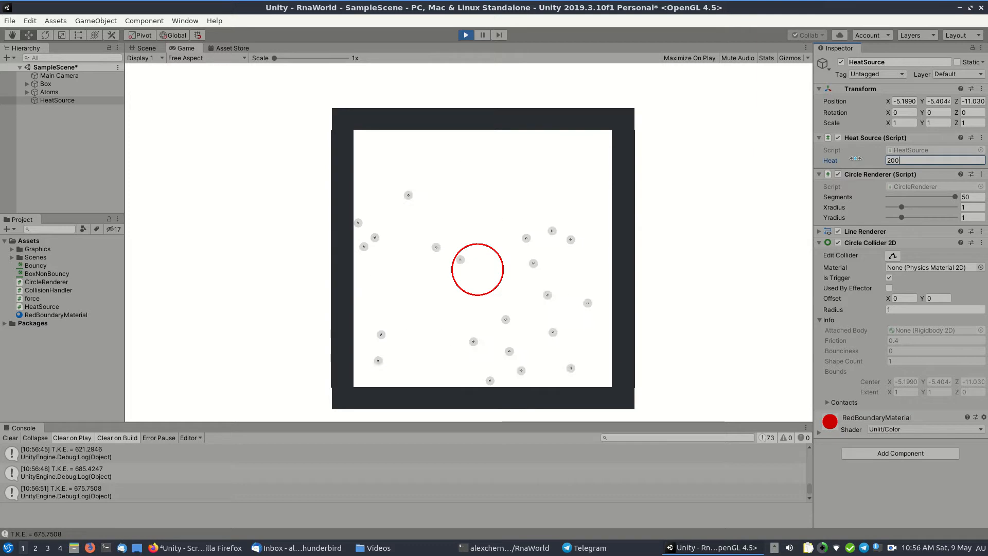
type("2000")
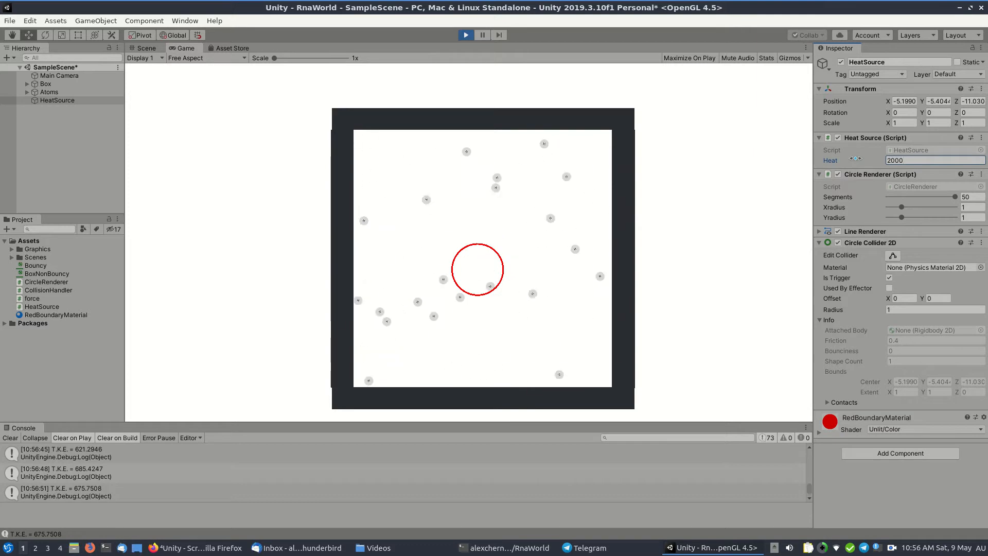